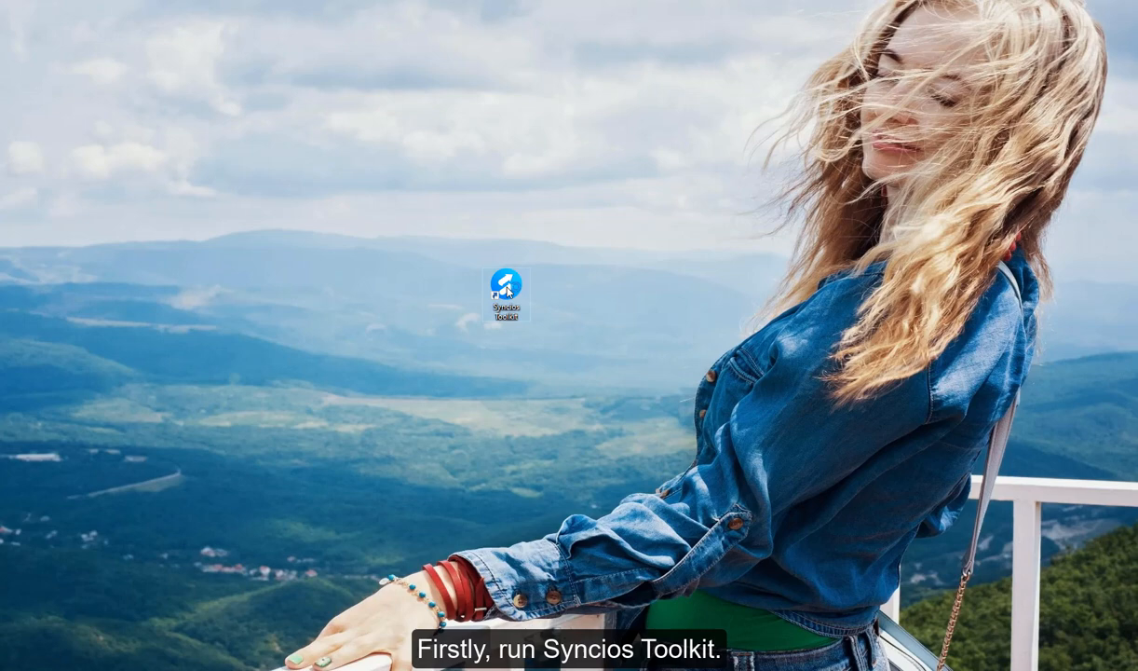
- Launch Syncios Toolkit from its desktop shortcut
double_click(506, 281)
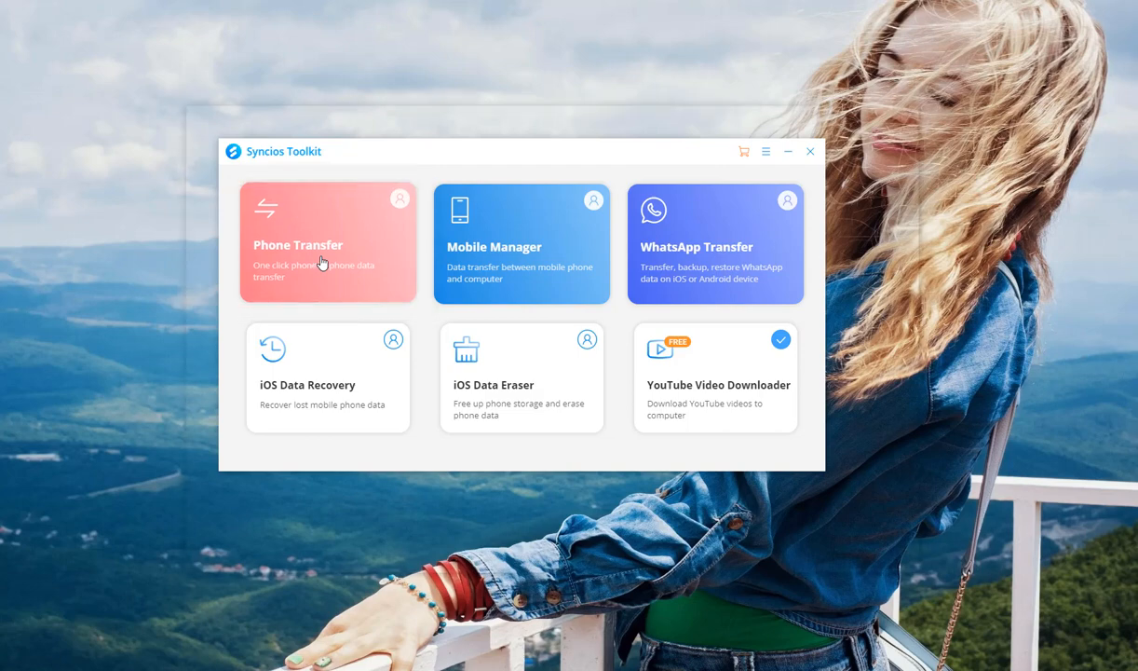
- Open Phone Transfer and switch to Restore mode
left_click(327, 242)
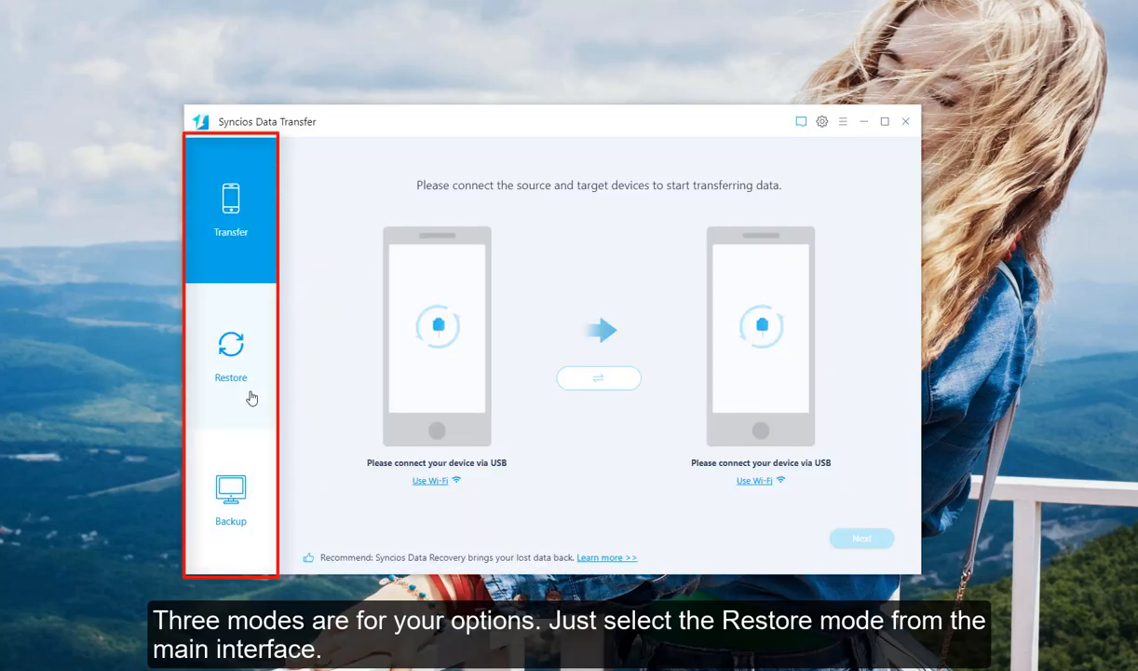
left_click(231, 359)
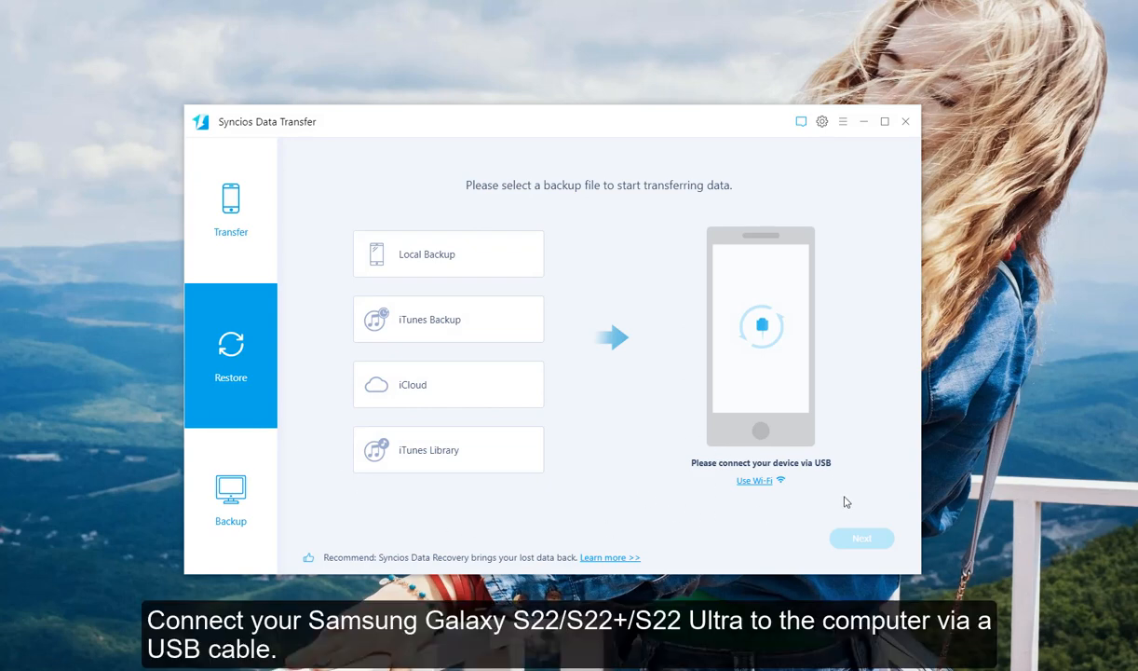
mouse_move(846, 496)
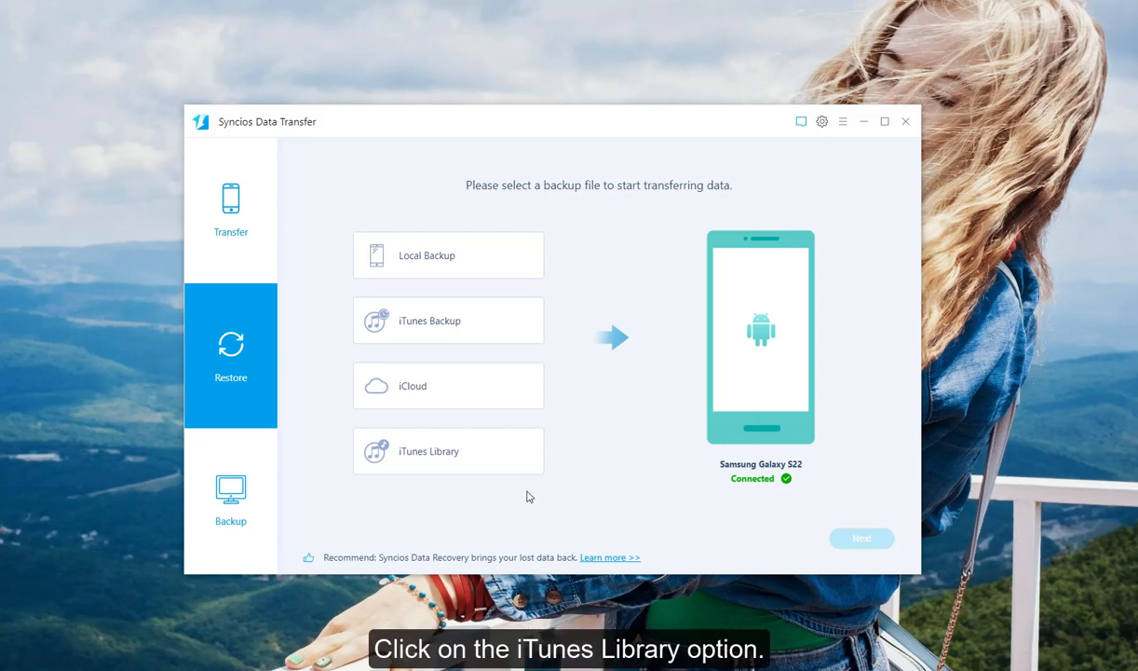
- Pick iTunes Library as the source, tick seven songs, and confirm with OK
left_click(448, 451)
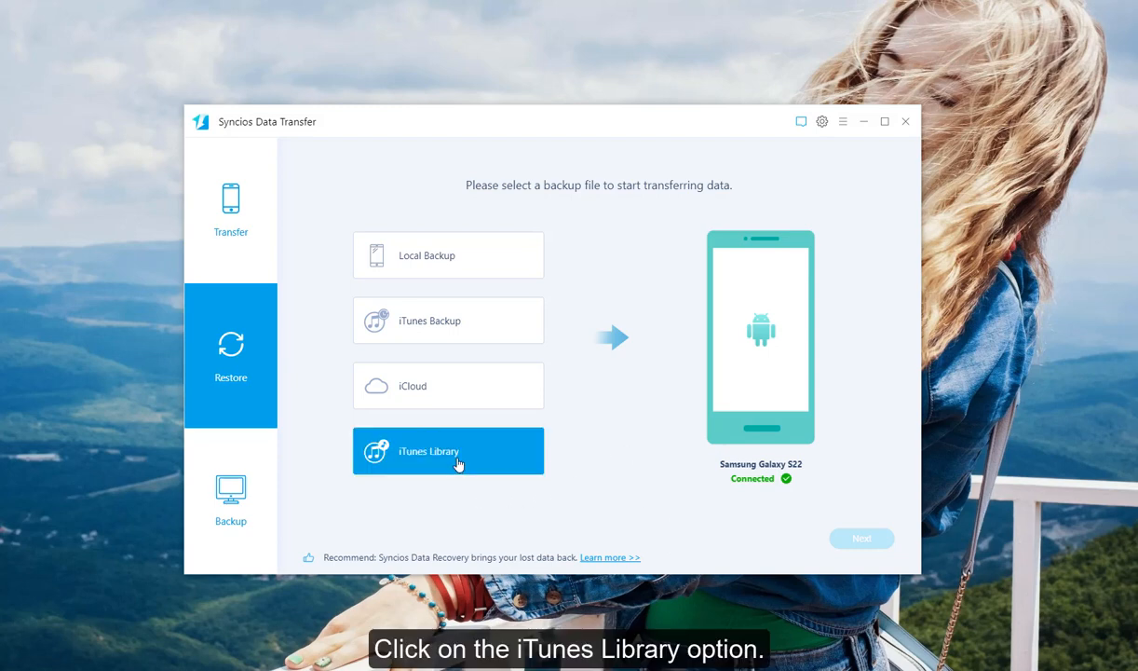
left_click(449, 451)
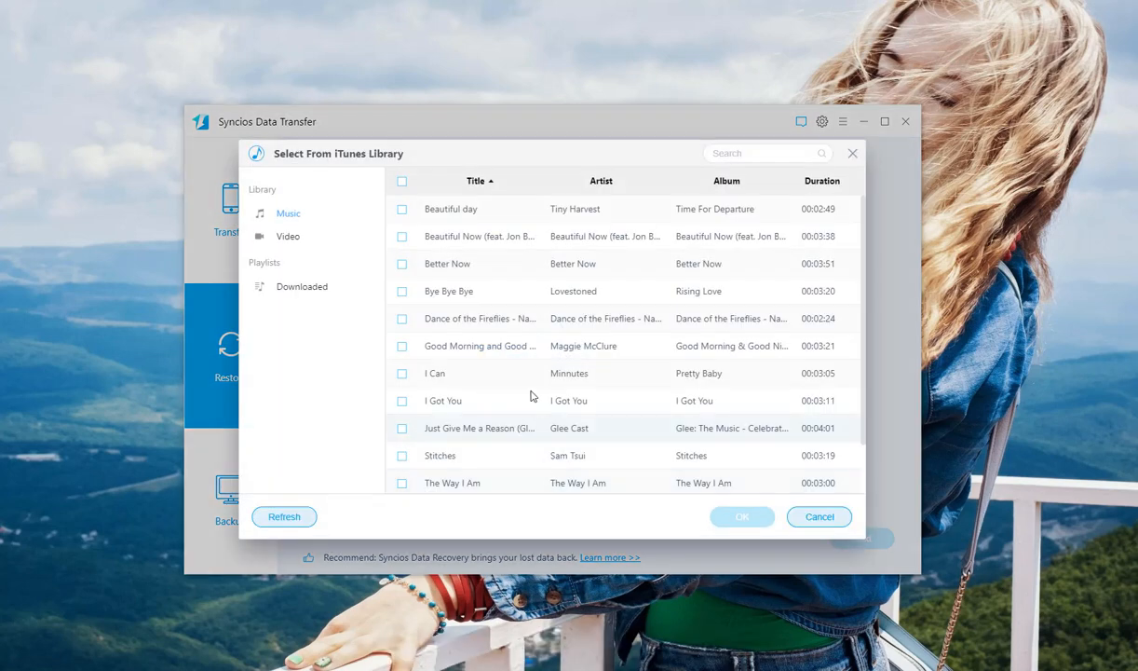
scroll("down", 3)
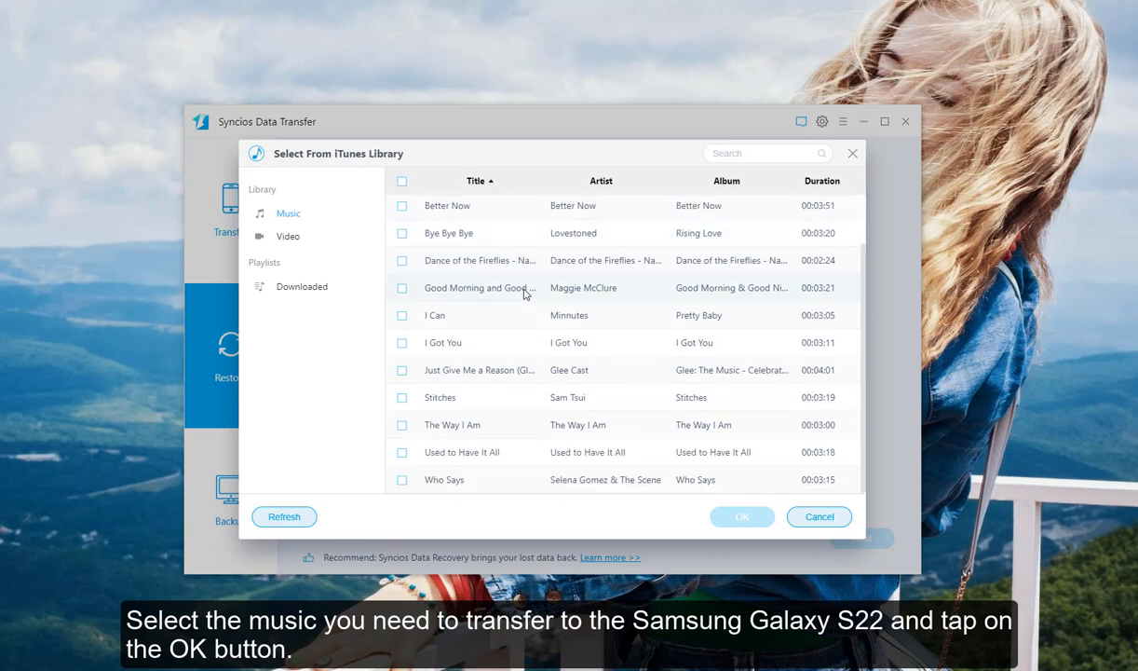
left_click(401, 181)
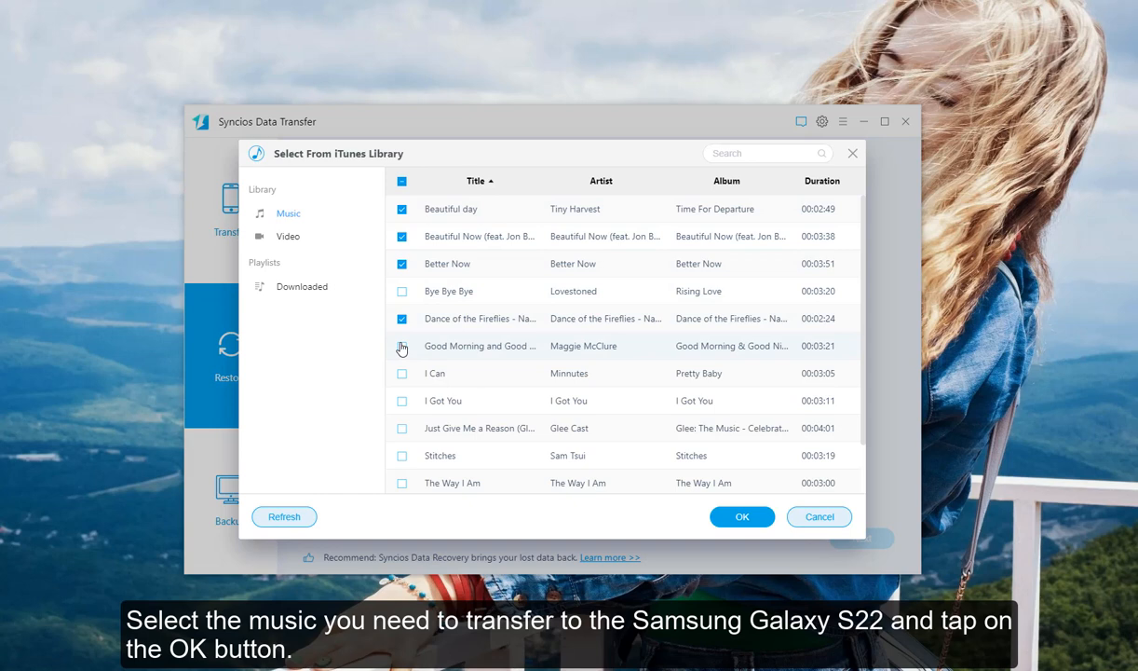
left_click(402, 346)
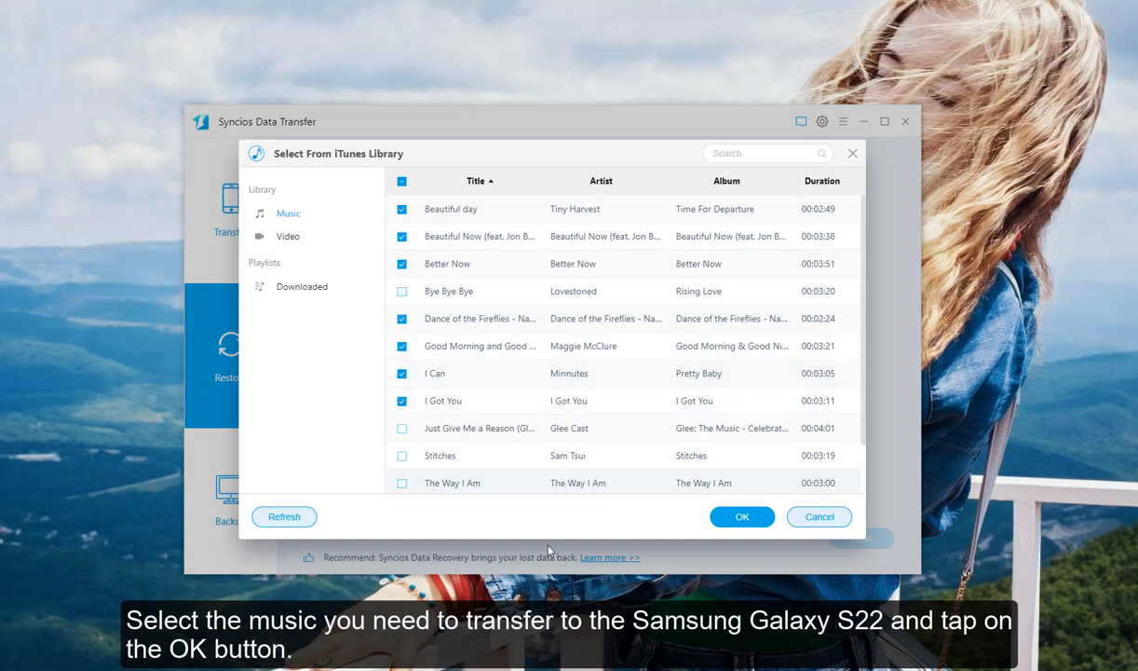
left_click(742, 516)
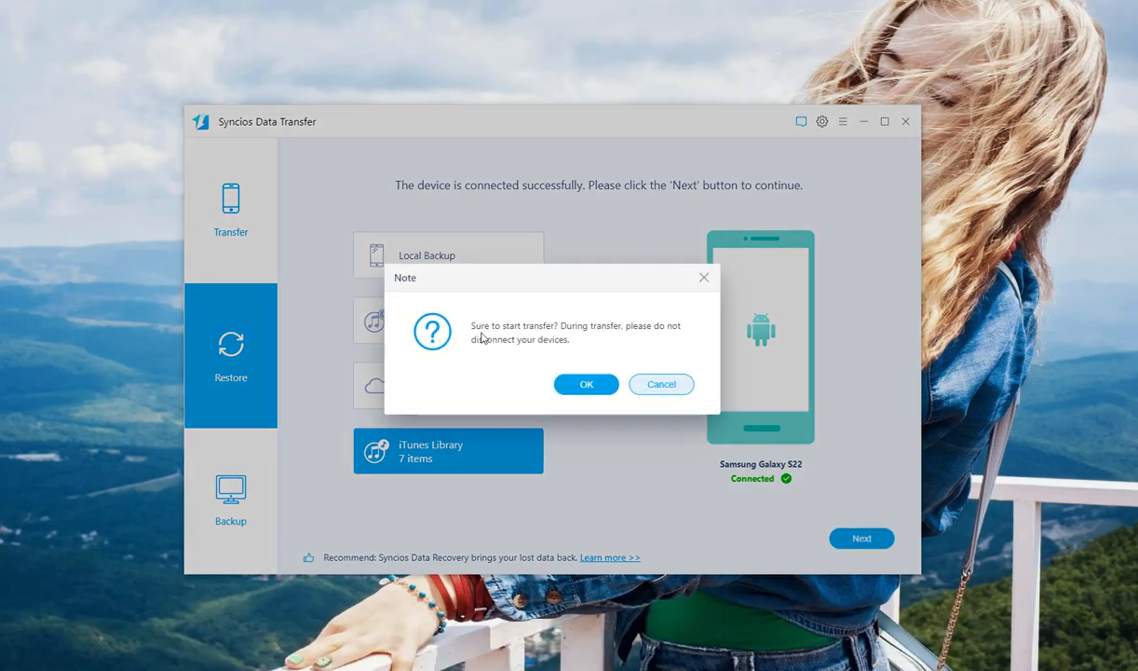
- Confirm the Note dialog to send the seven songs to the Galaxy S22
left_click(586, 384)
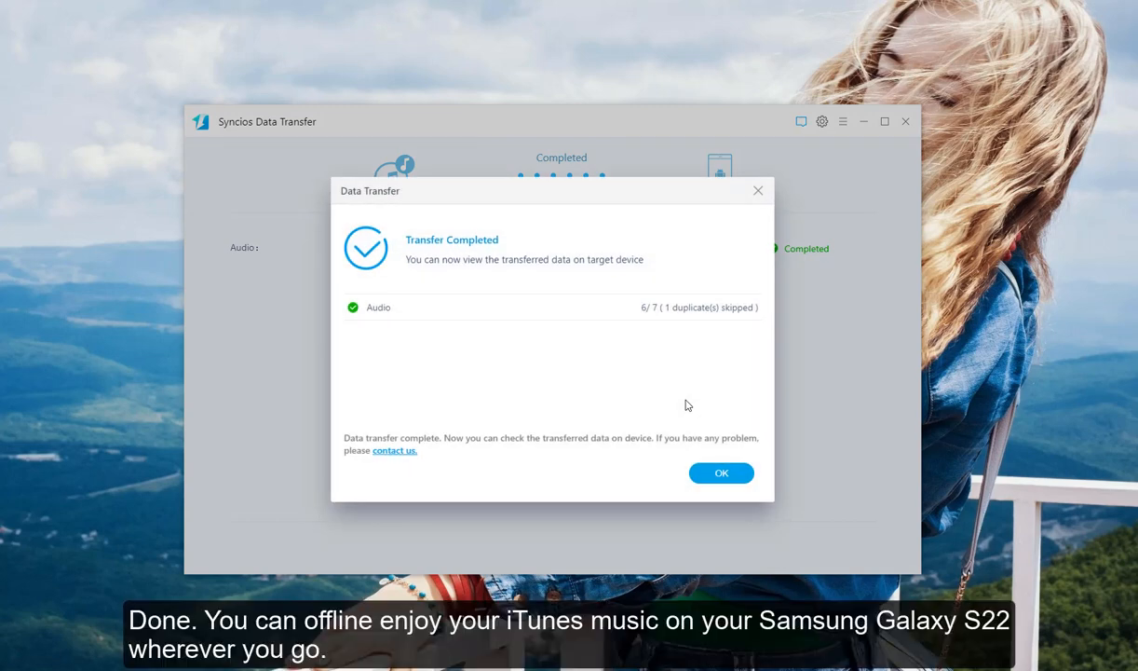
mouse_move(449, 402)
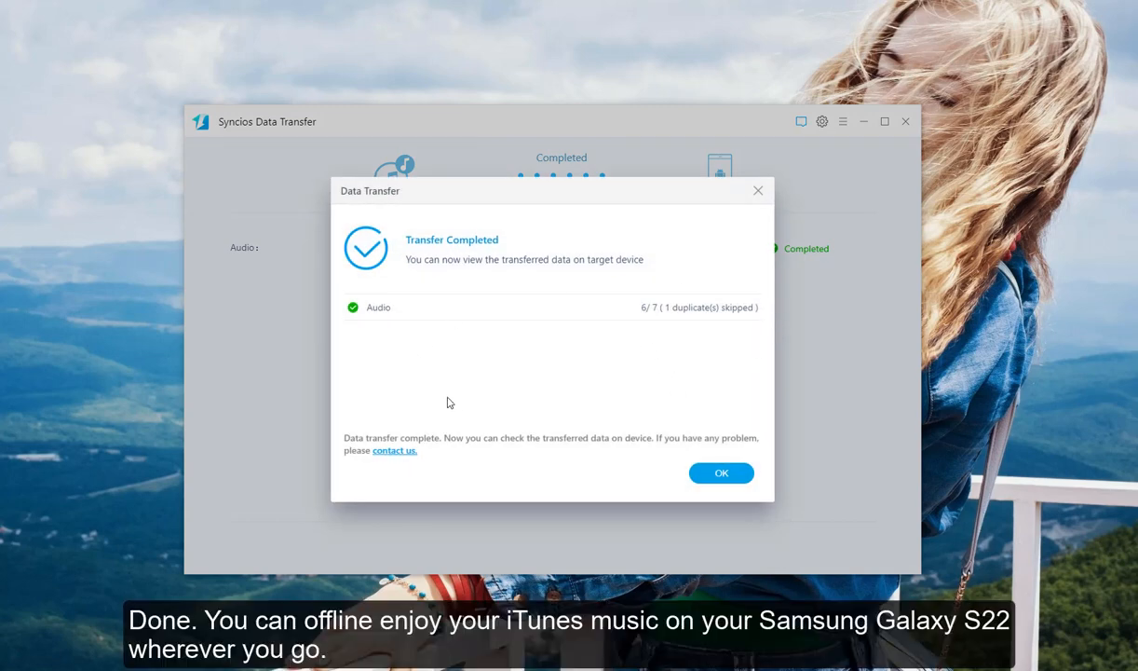
mouse_move(721, 473)
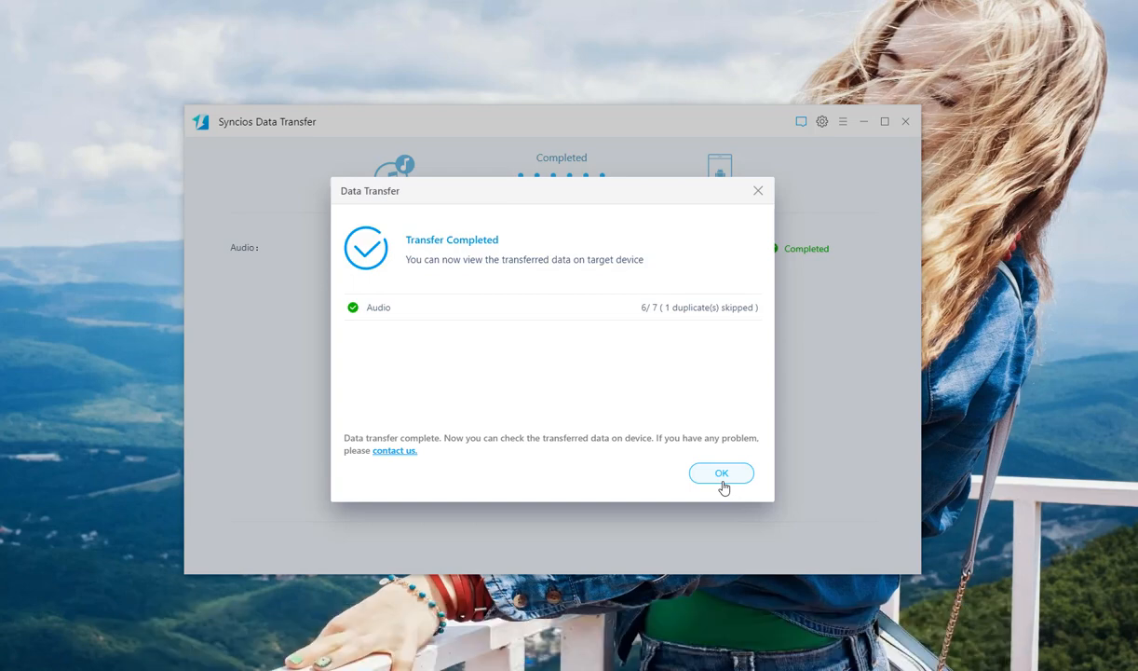